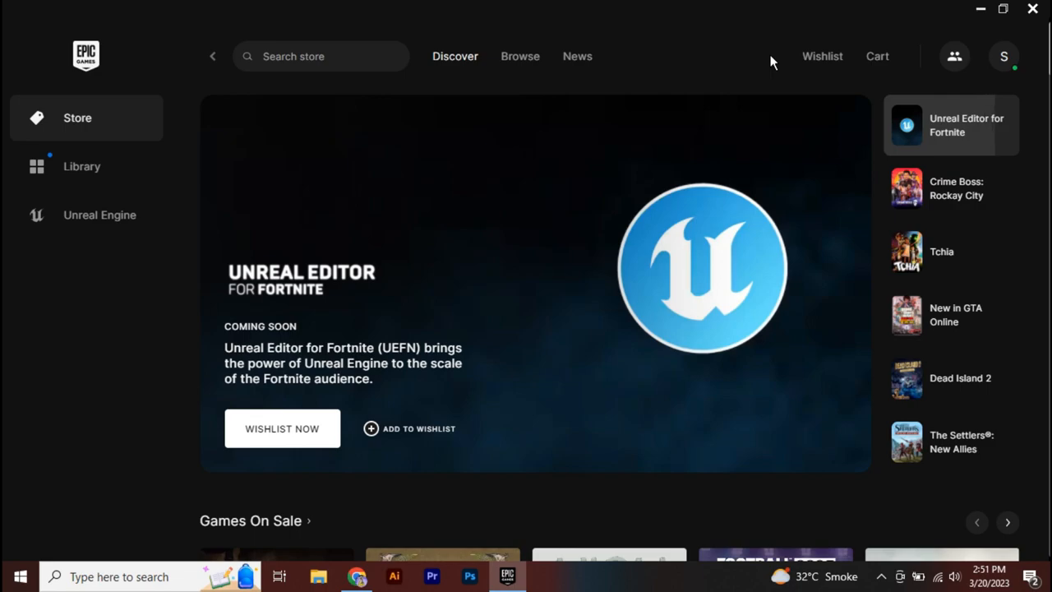
- Bring up the account menu from the profile icon at the top right of the launcher
click(950, 187)
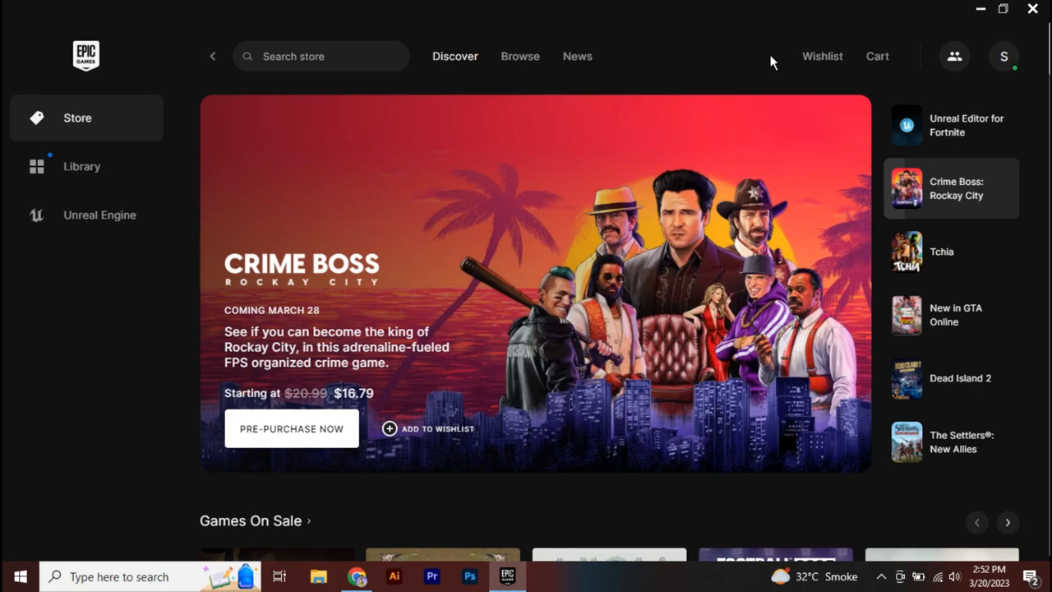
mouse_move(1002, 55)
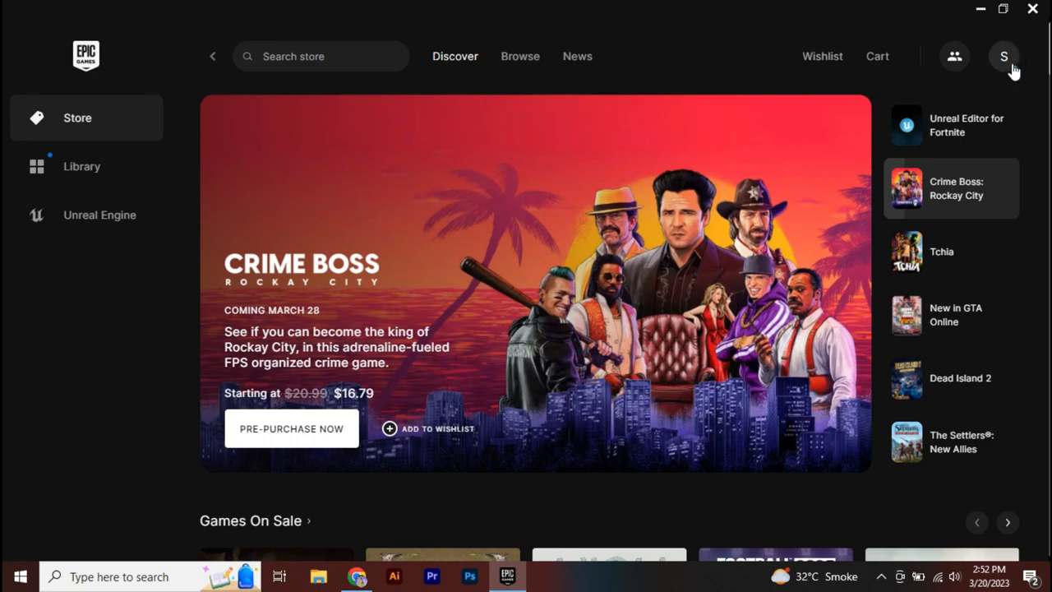
click(1003, 56)
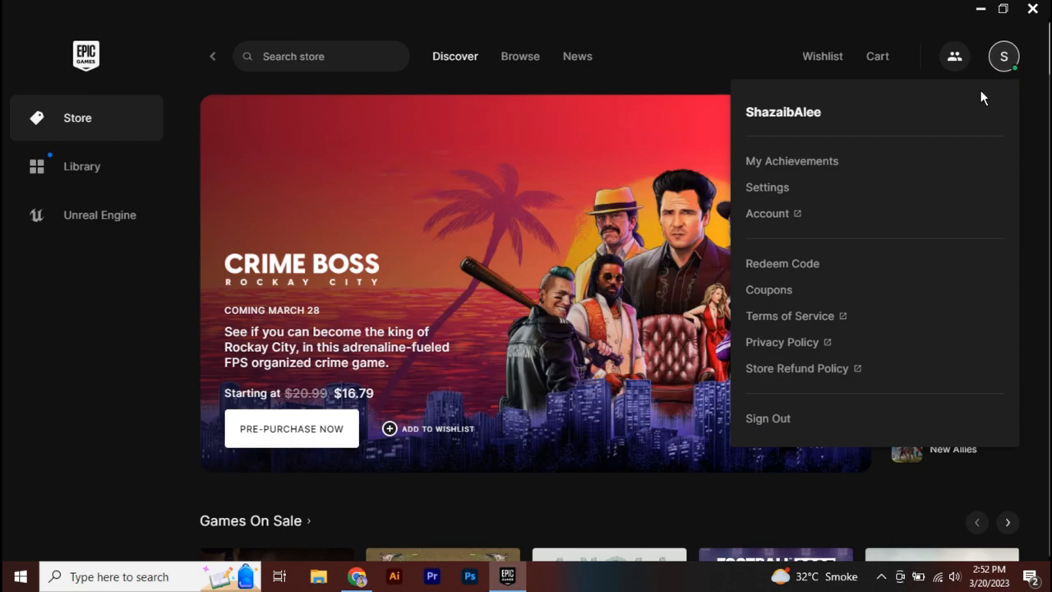
mouse_move(772, 214)
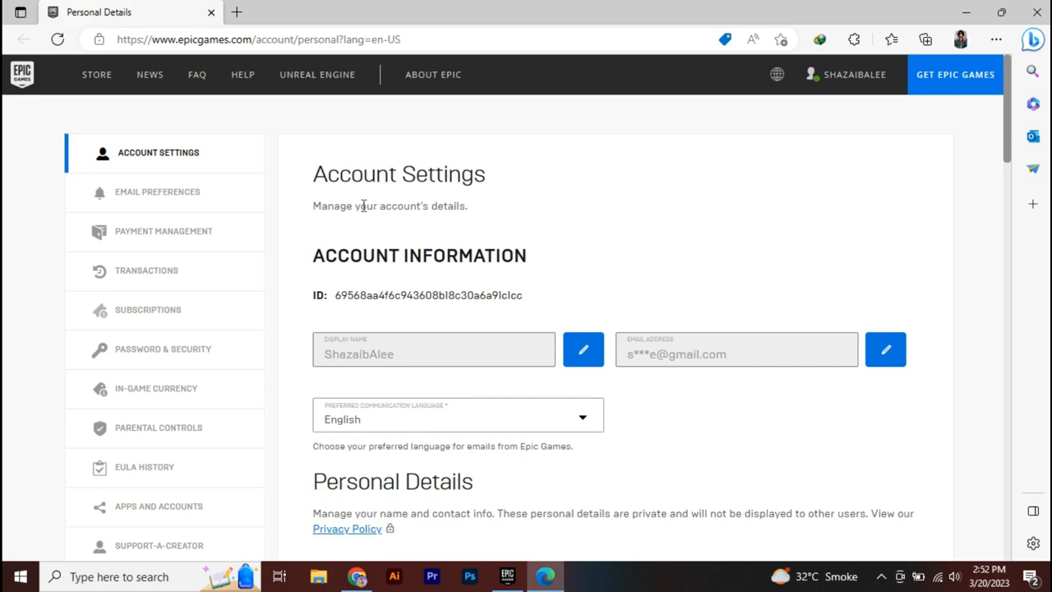
mouse_move(162, 427)
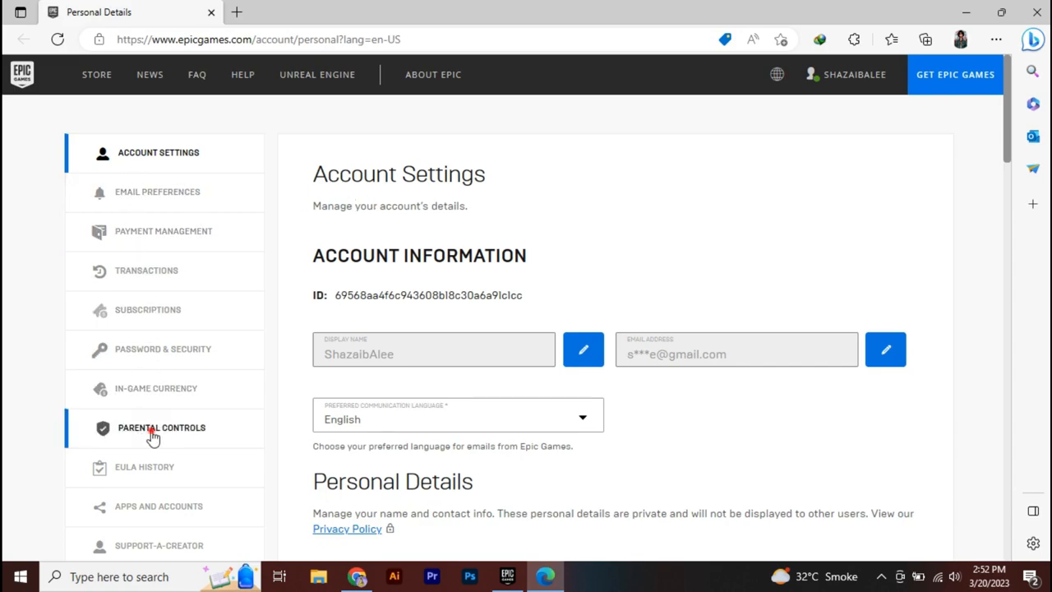
click(161, 427)
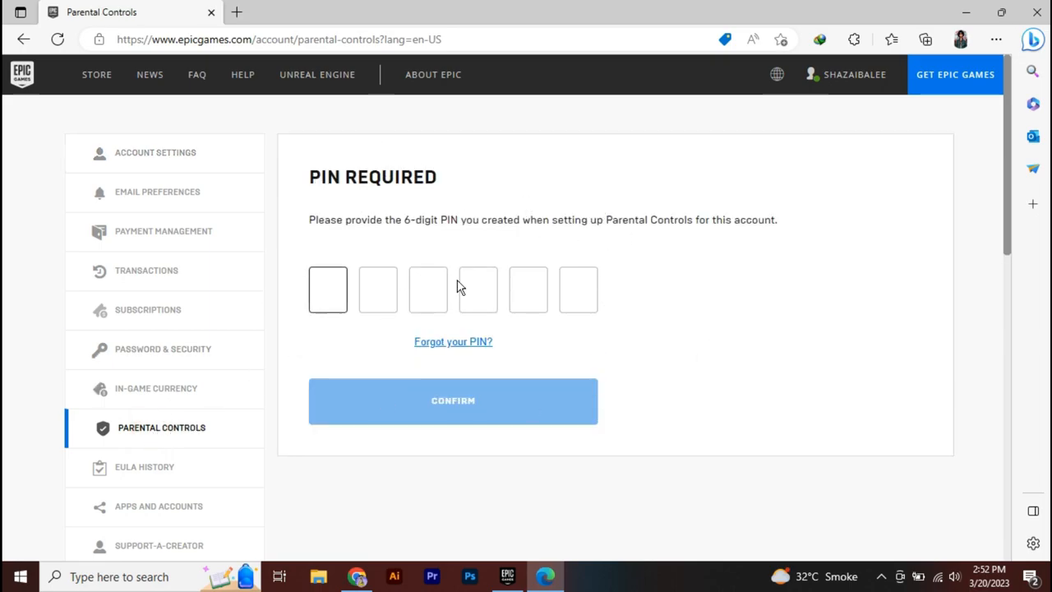
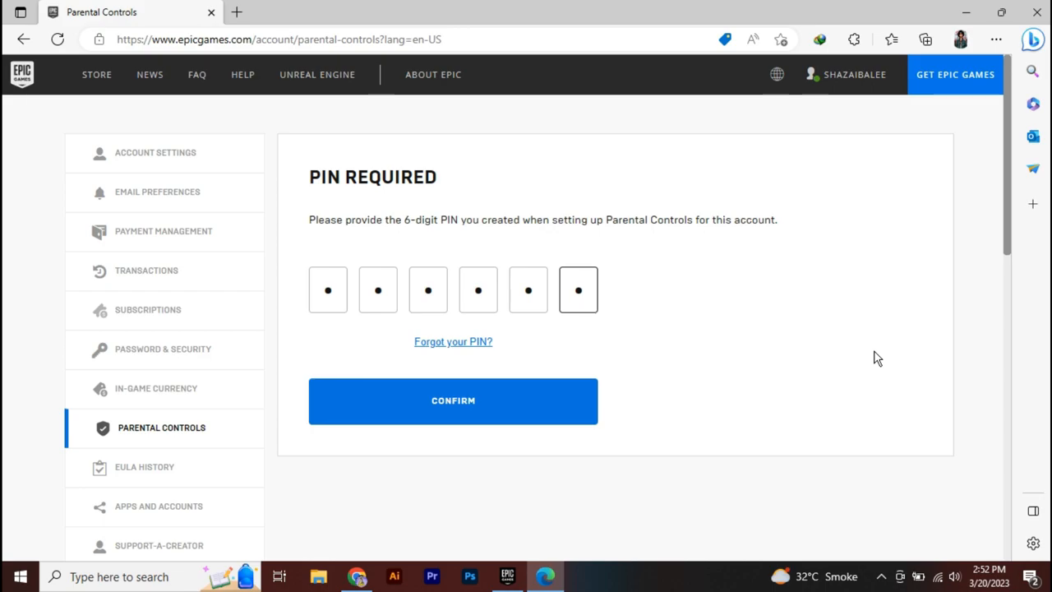
- Confirm the PIN and scroll down through the payment, store rating, social and additional permission settings
click(454, 401)
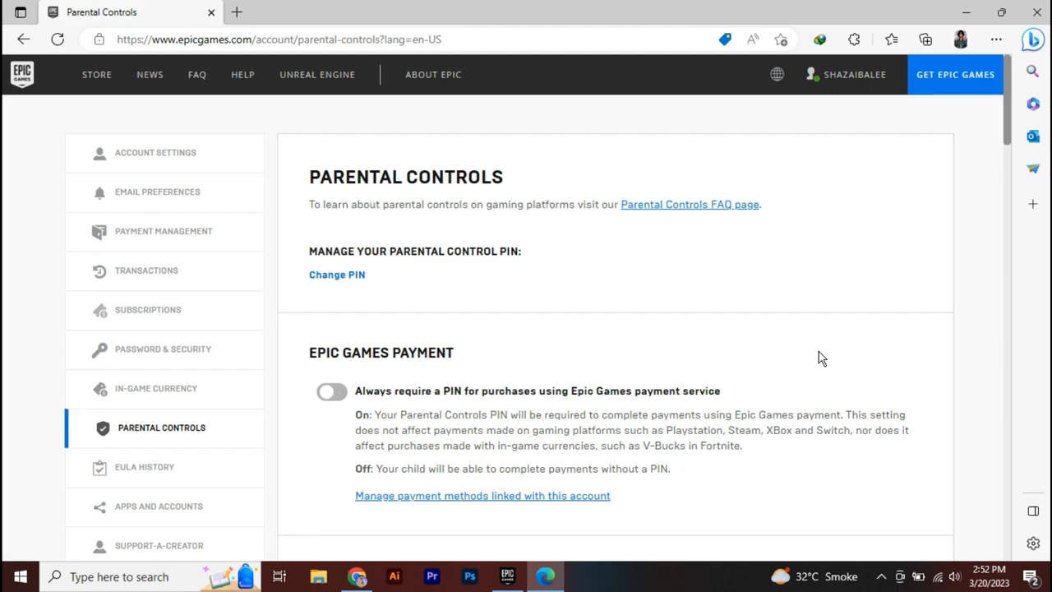
mouse_move(370, 263)
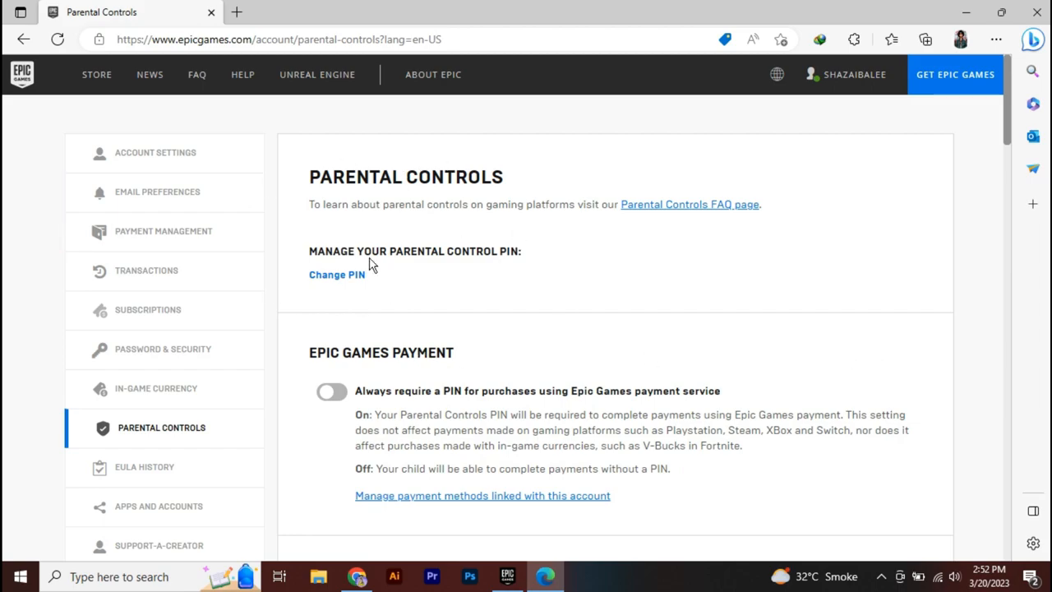
scroll(down, 3)
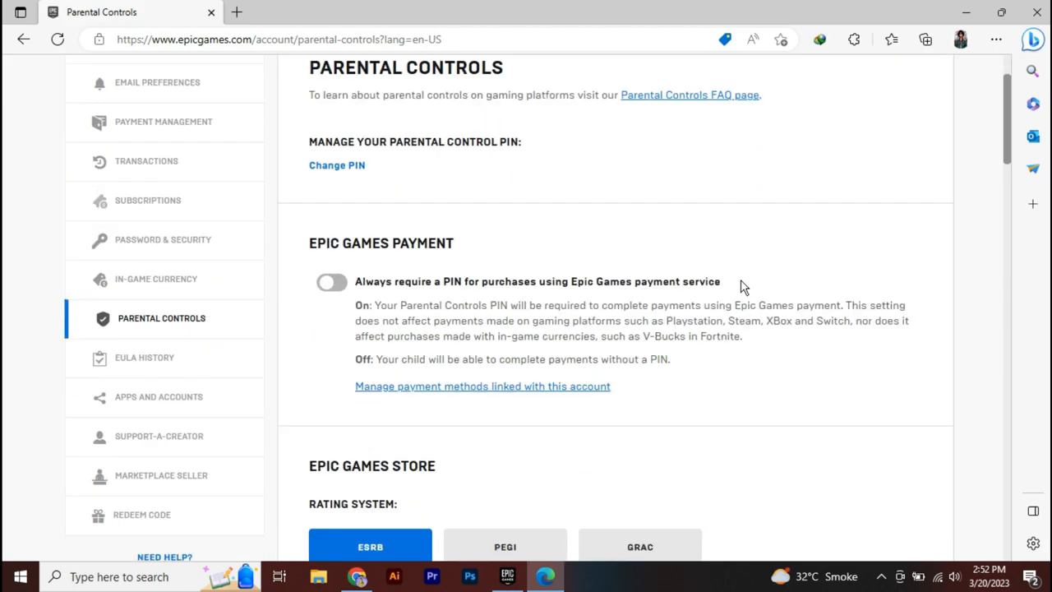
scroll(down, 3)
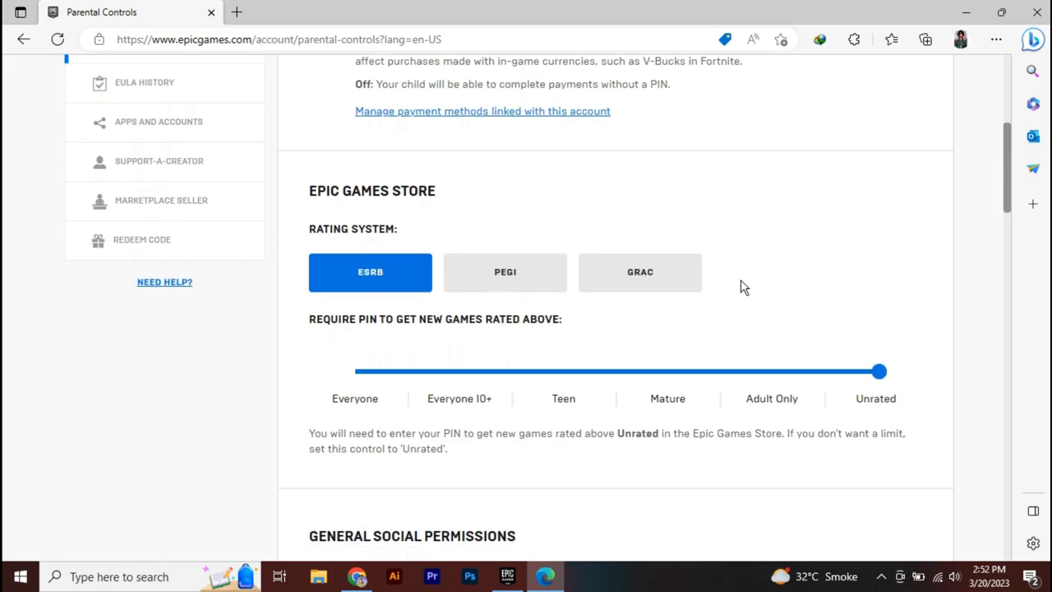
scroll(down, 3)
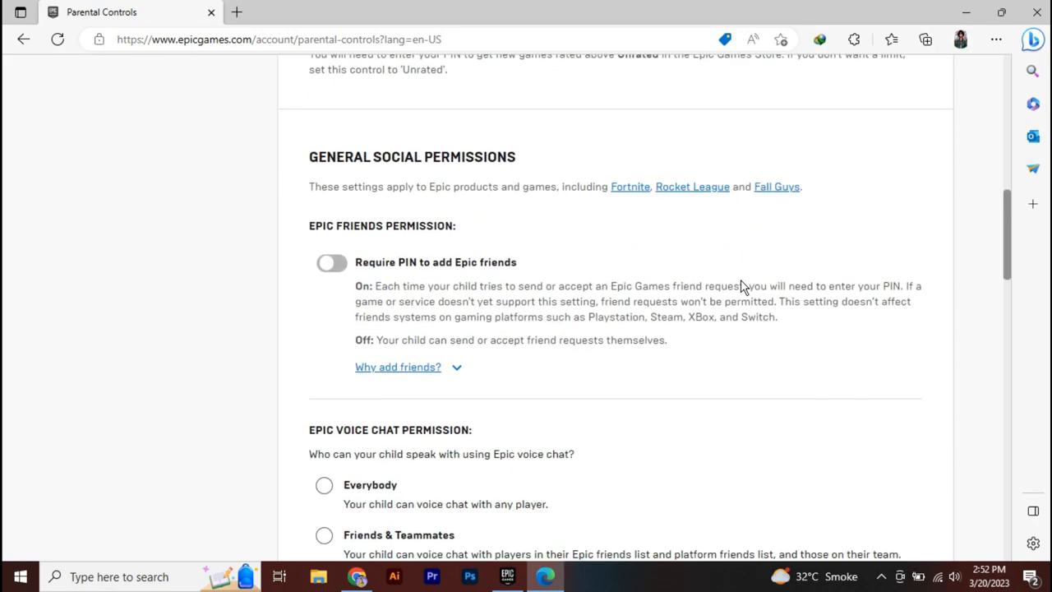
scroll(down, 3)
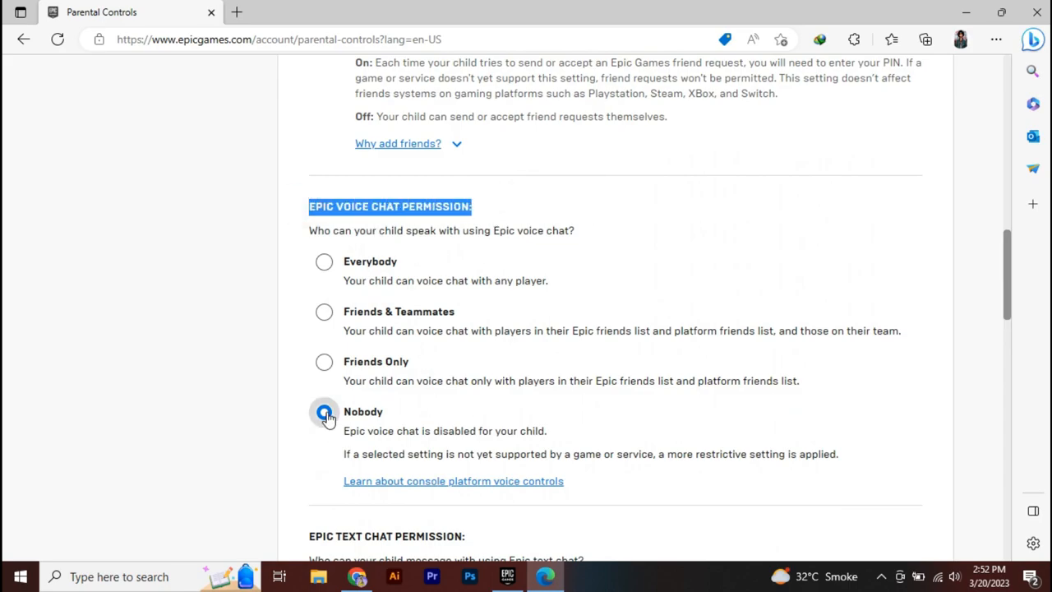
scroll(down, 3)
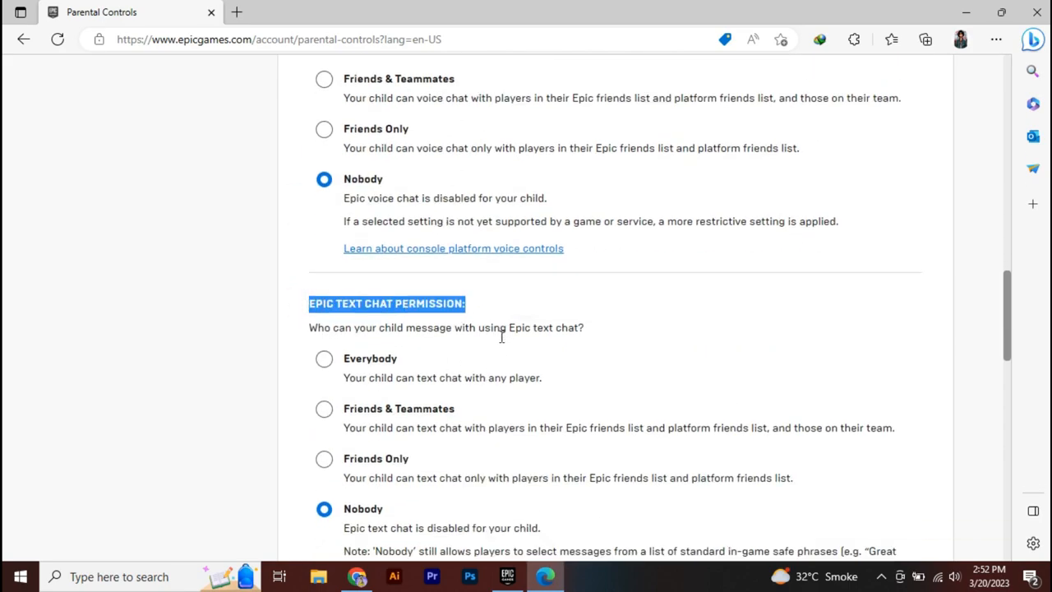
scroll(down, 3)
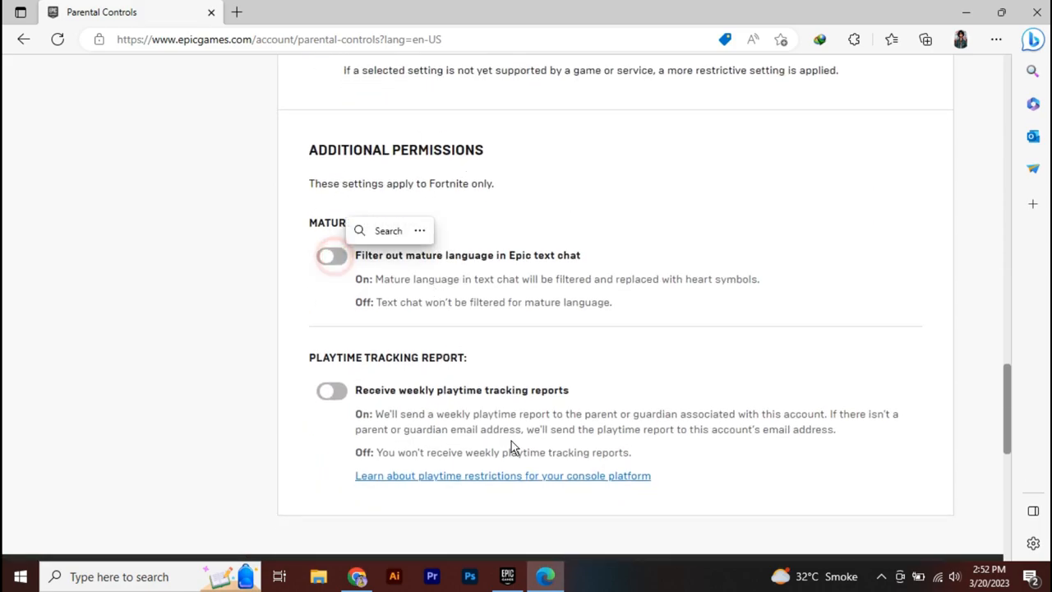
- Switch the 'Require PIN to add Epic friends' toggle and return to the top of Parental Controls
scroll(up, 3)
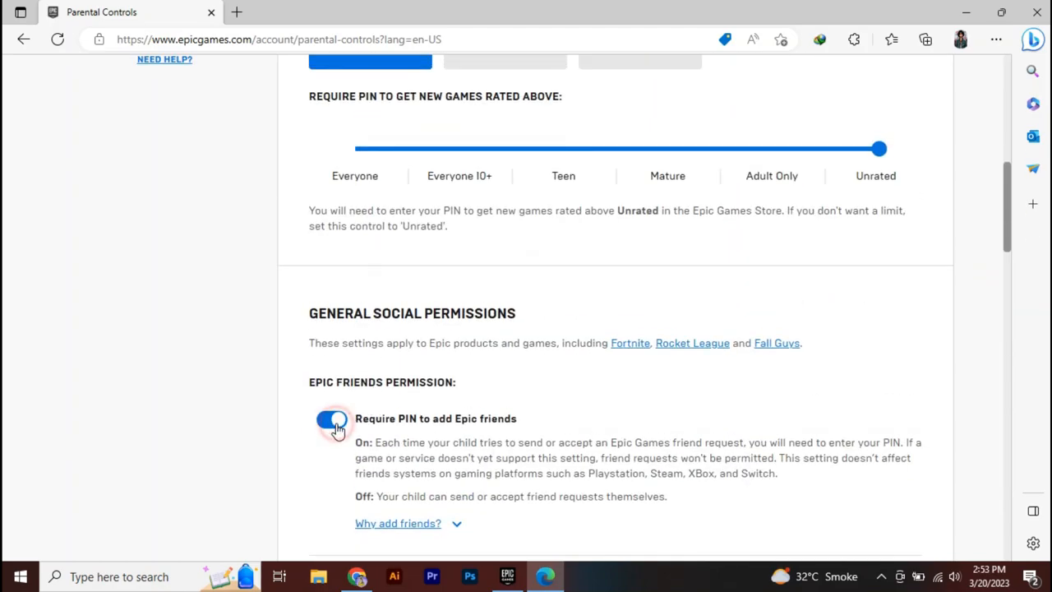
scroll(up, 3)
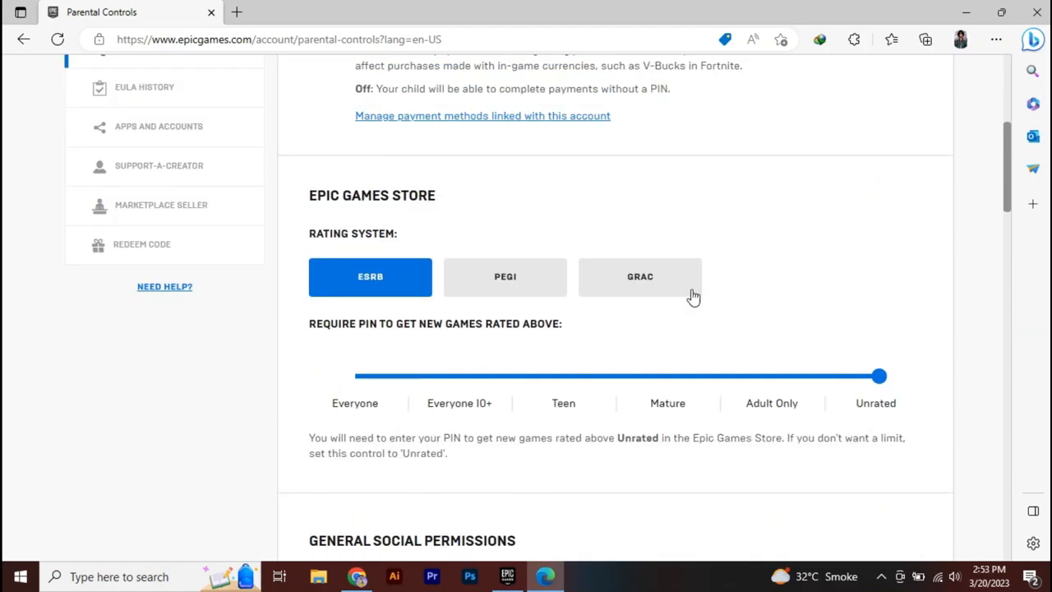
drag(879, 375, 359, 375)
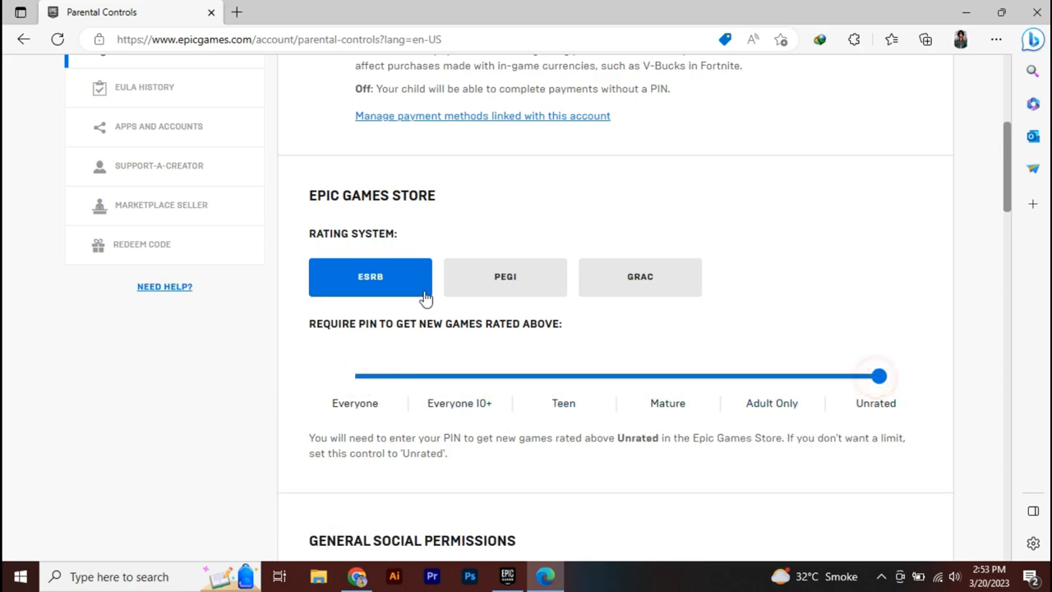
scroll(up, 3)
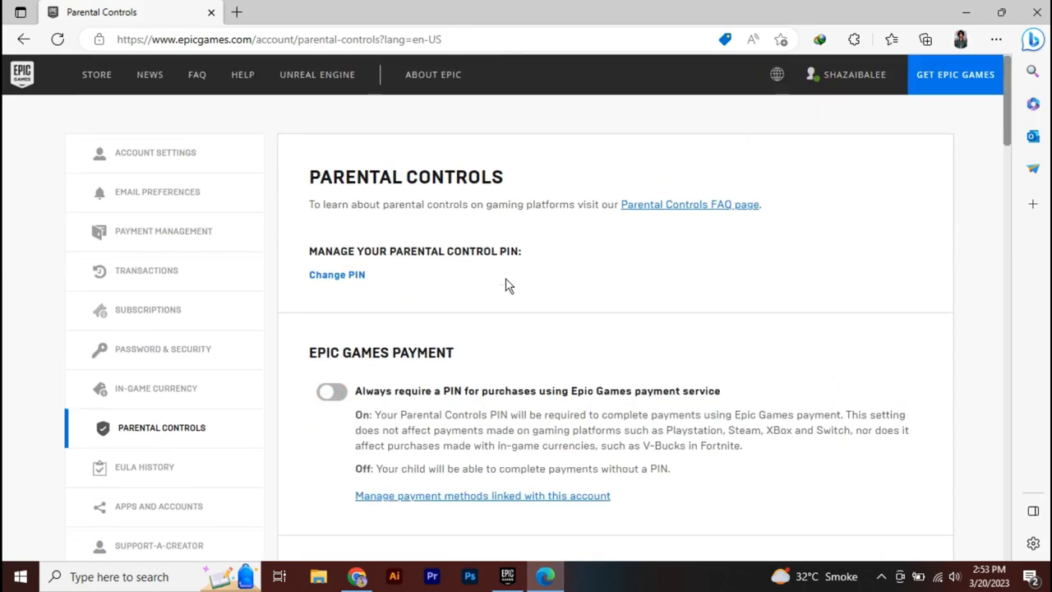
mouse_move(534, 364)
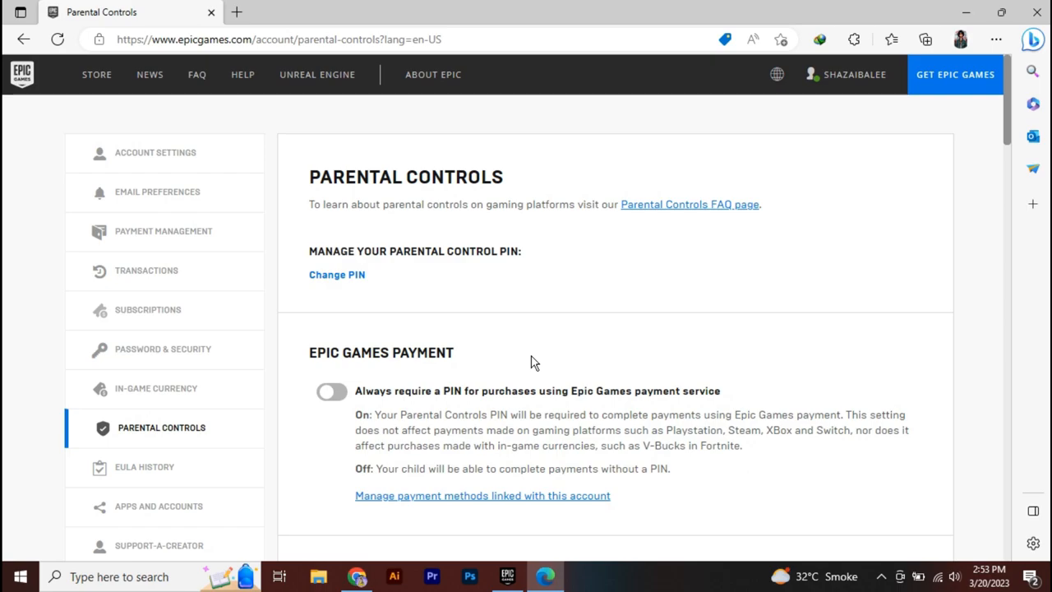